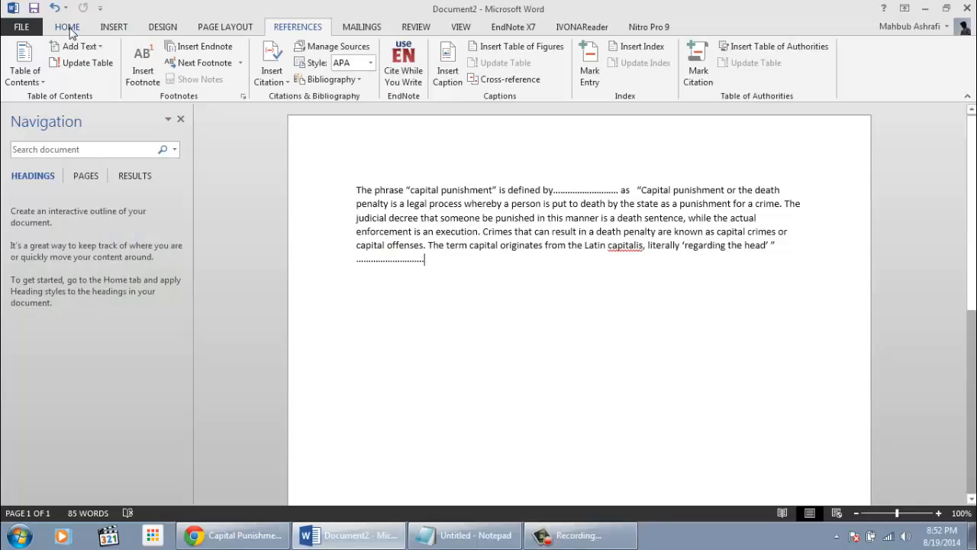
# - Select the quoted definition passage and confirm the citation style is APA
pyautogui.click(67, 27)
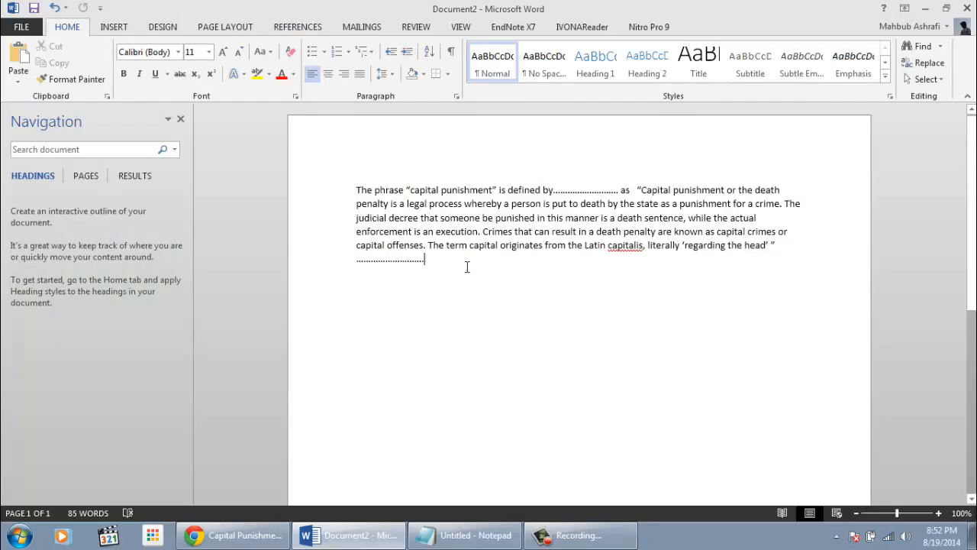
pyautogui.moveTo(639, 190); pyautogui.dragTo(775, 245)
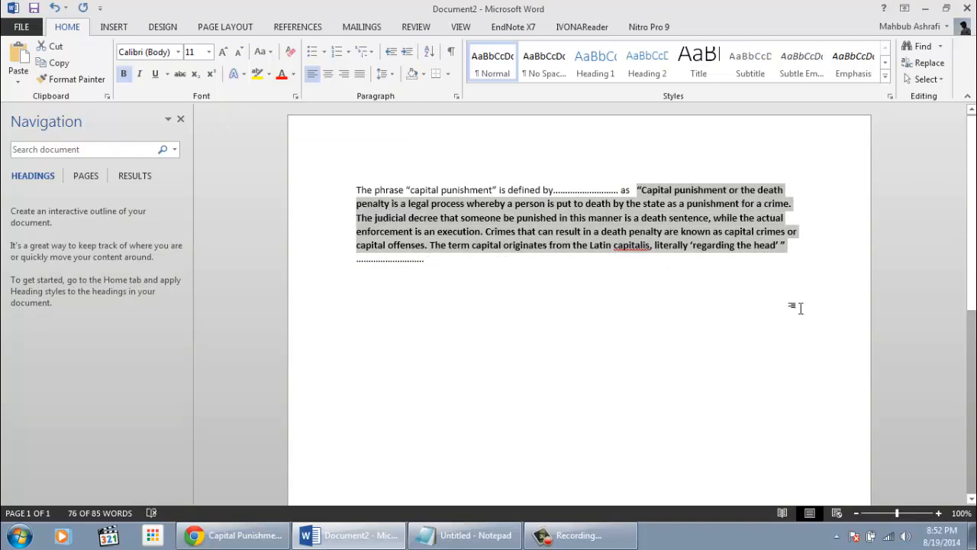
pyautogui.moveTo(789, 306)
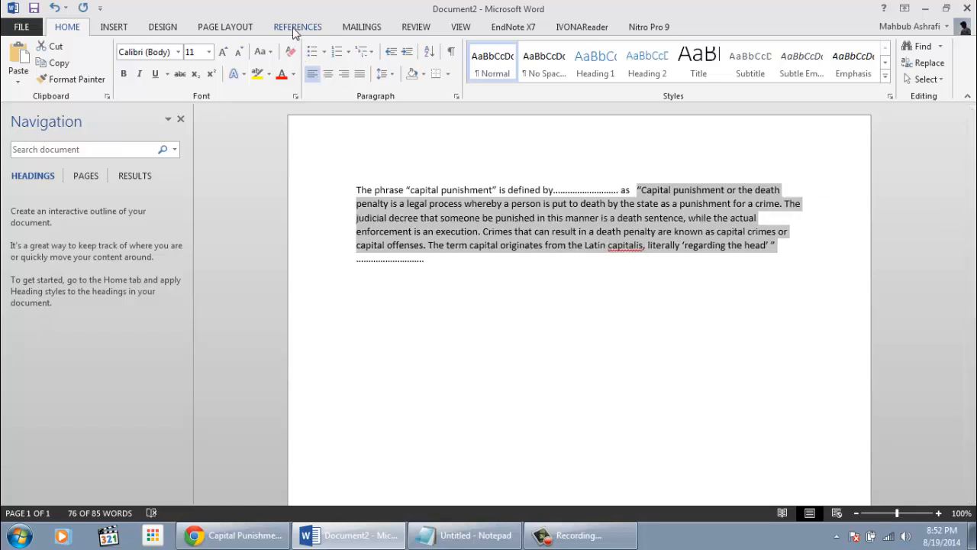
pyautogui.click(297, 27)
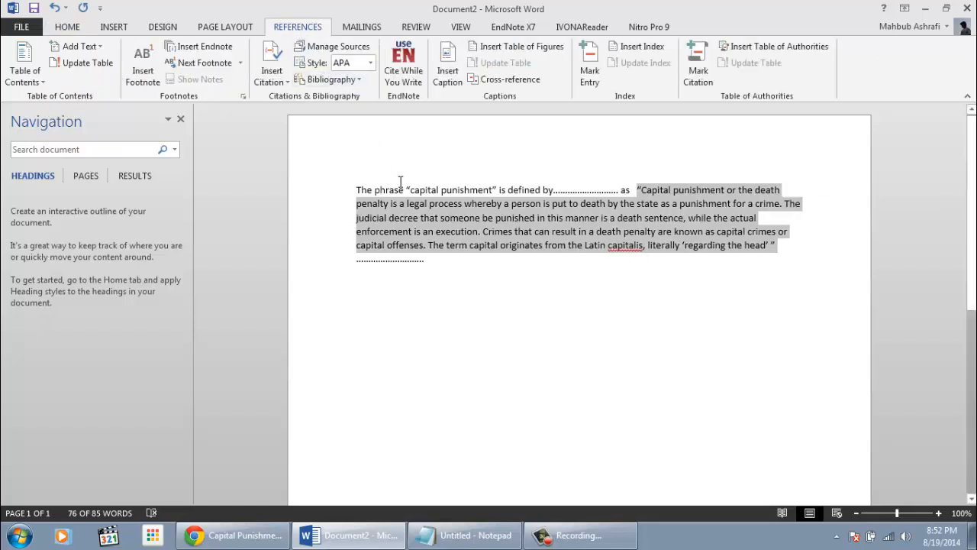
pyautogui.click(375, 62)
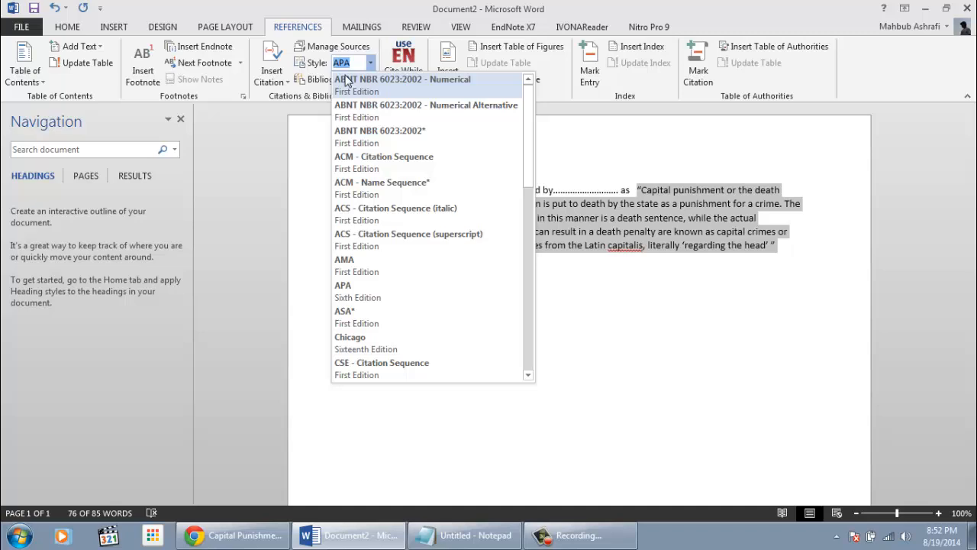
pyautogui.moveTo(377, 85)
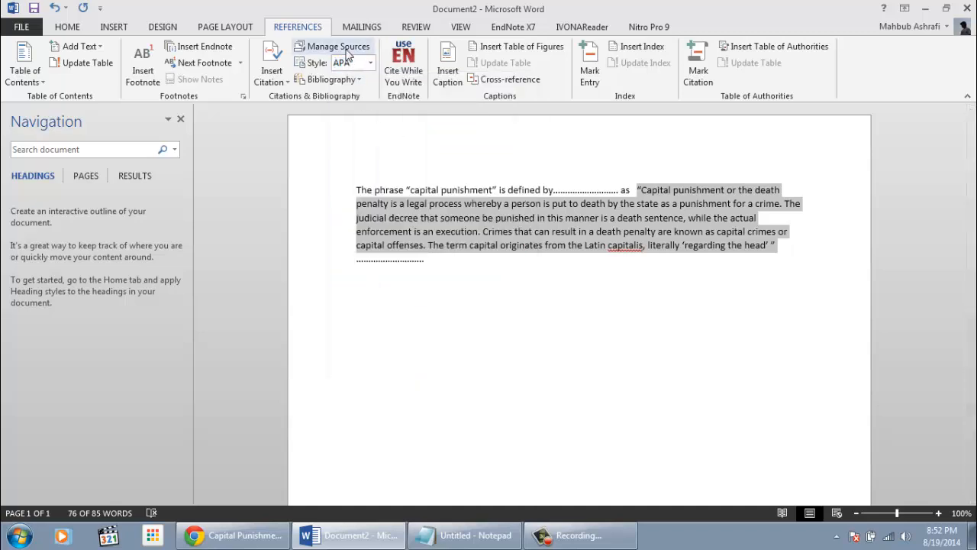
# - Start a new Book source in Manage Sources and bring up its Google Books page
pyautogui.click(338, 47)
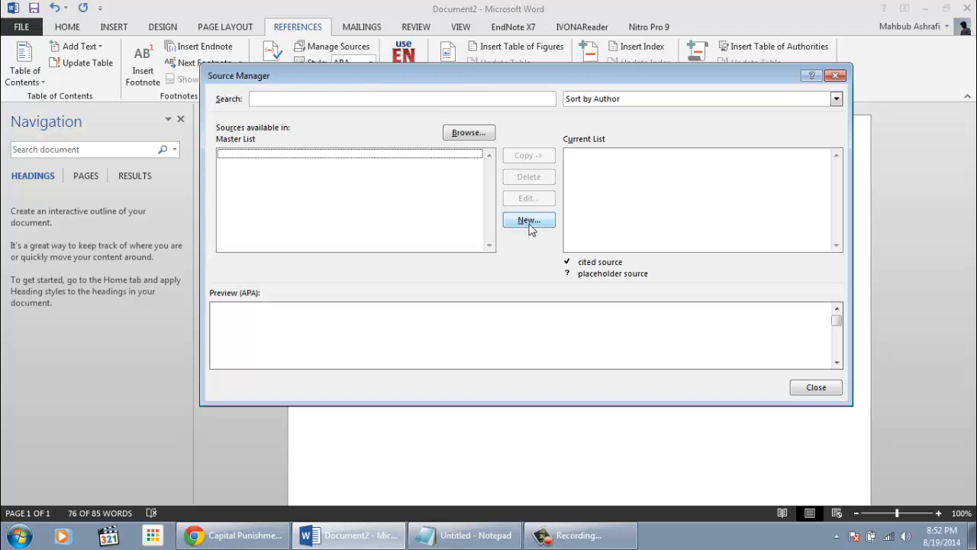
pyautogui.click(527, 220)
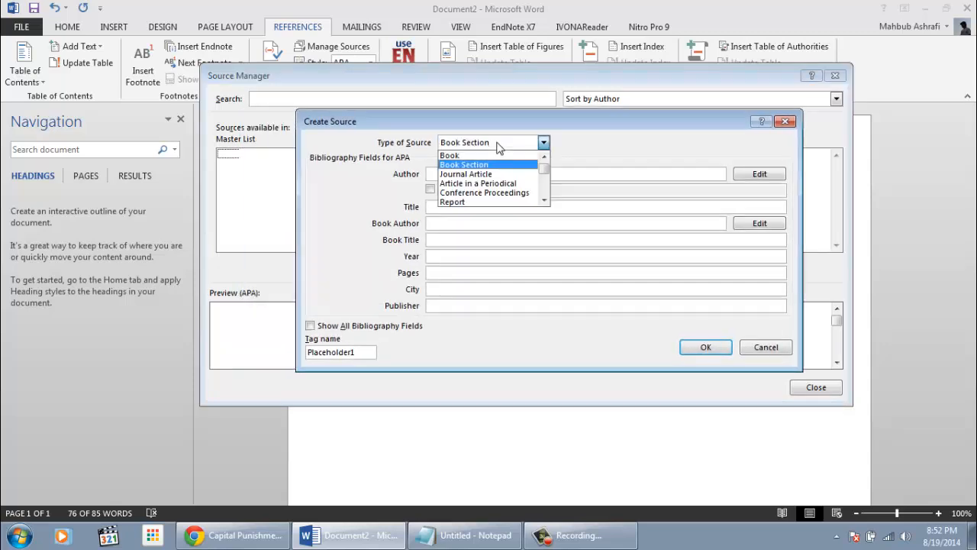
pyautogui.click(450, 155)
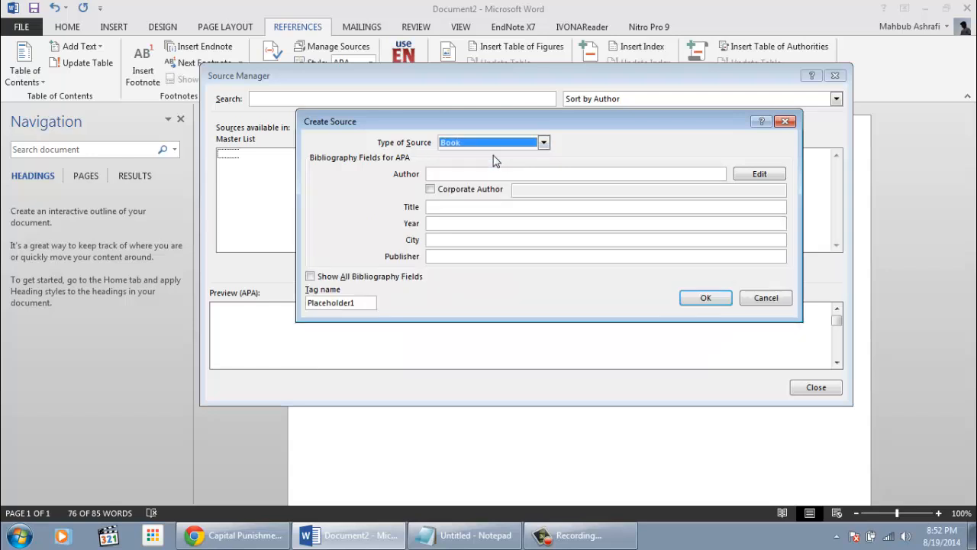
pyautogui.click(575, 173)
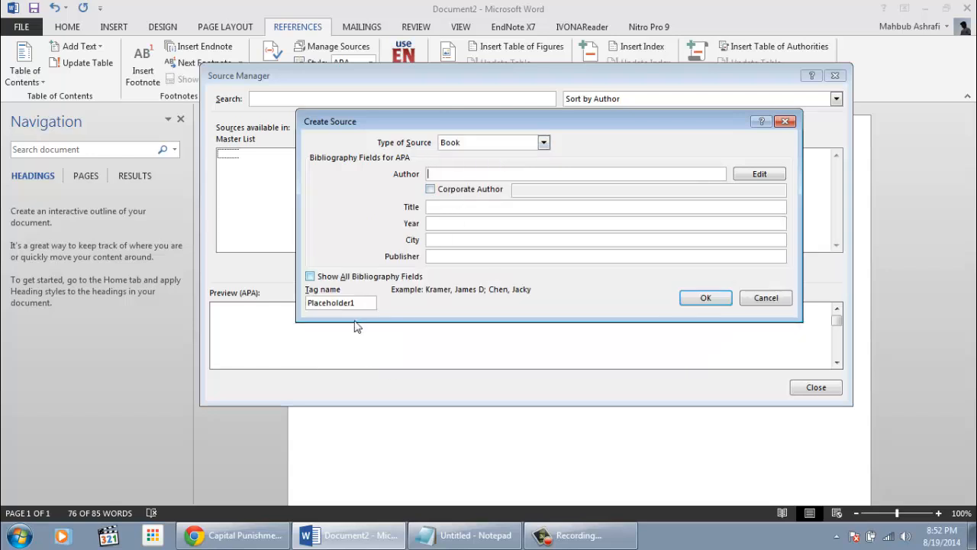
pyautogui.click(232, 535)
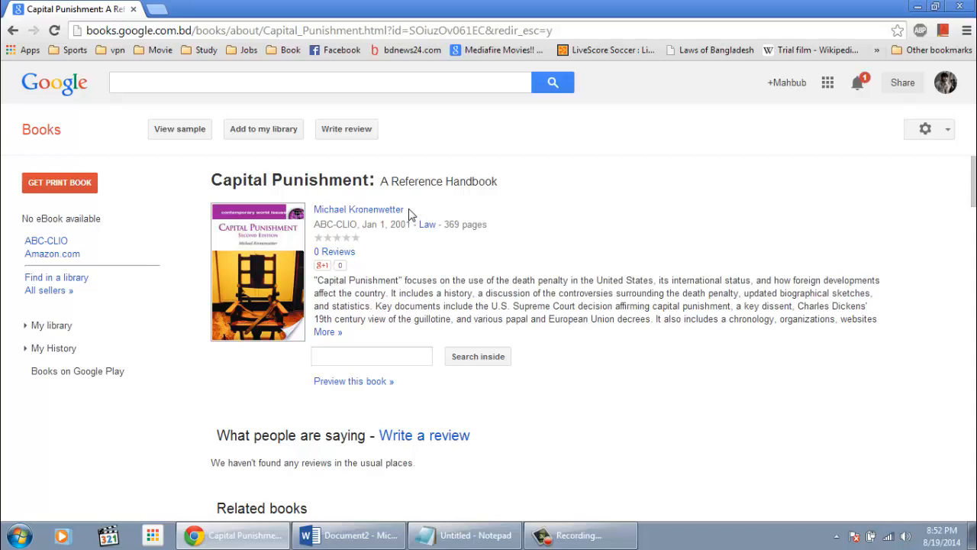
# - Enter author Michael Kronenwetter and title 'Capital Punishment: A Reference Handbook'
pyautogui.rightClick(359, 208)
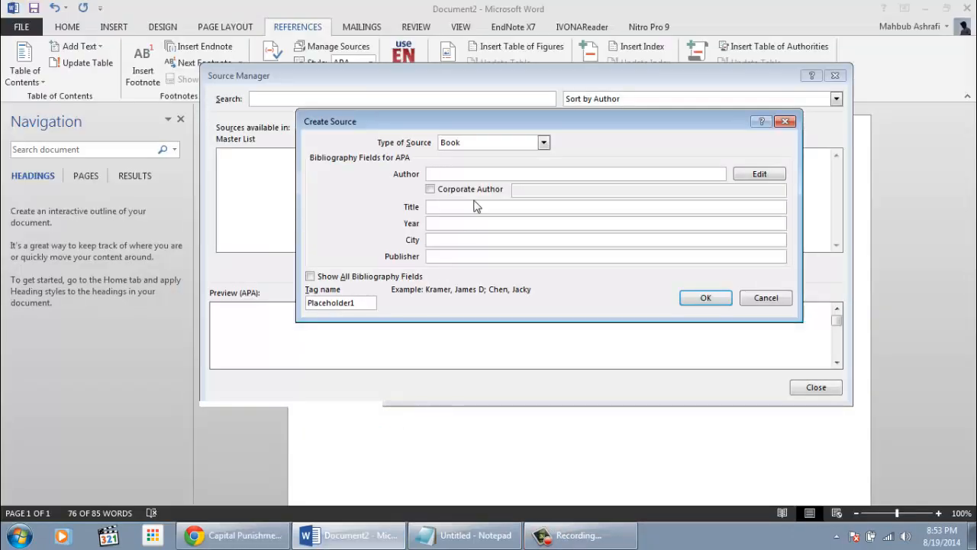
pyautogui.write('Michael Kronenwetter')
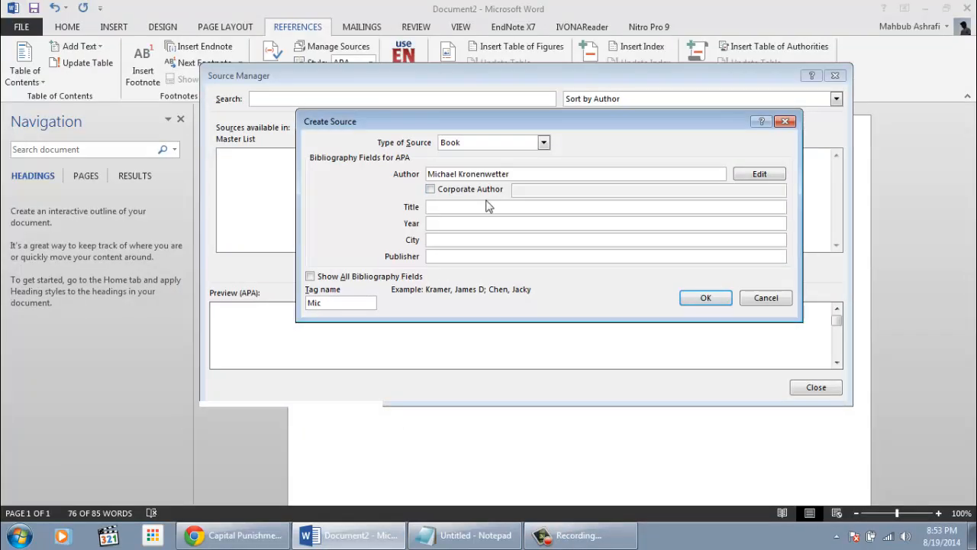
pyautogui.click(233, 535)
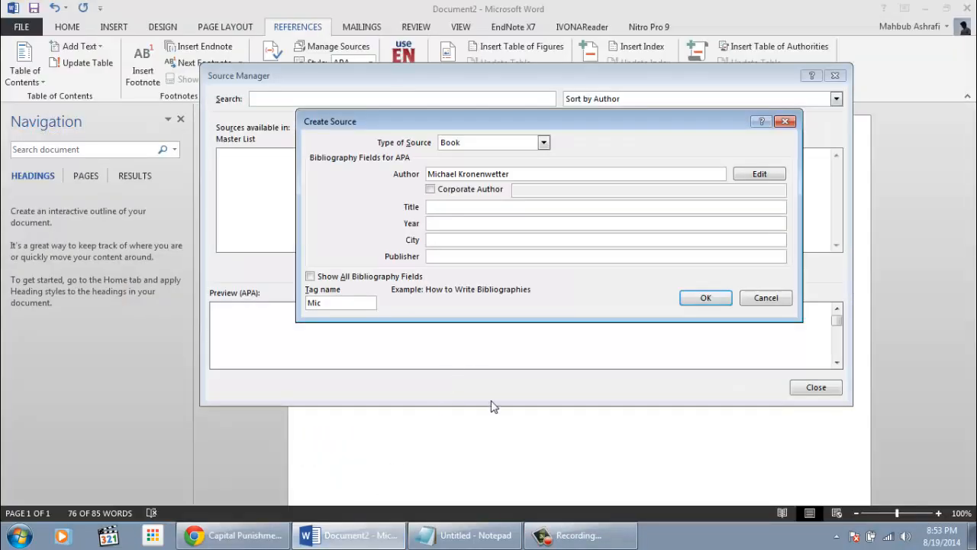
pyautogui.write('Capital Punishment: A Reference Handbook')
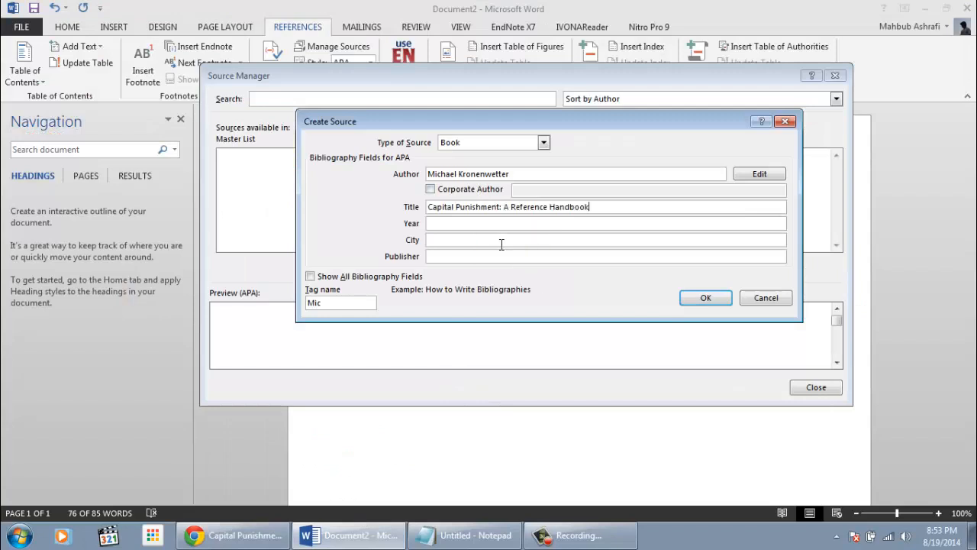
# - Copy publisher ABC-CLIO from Google Books into the source's Publisher field
pyautogui.click(233, 534)
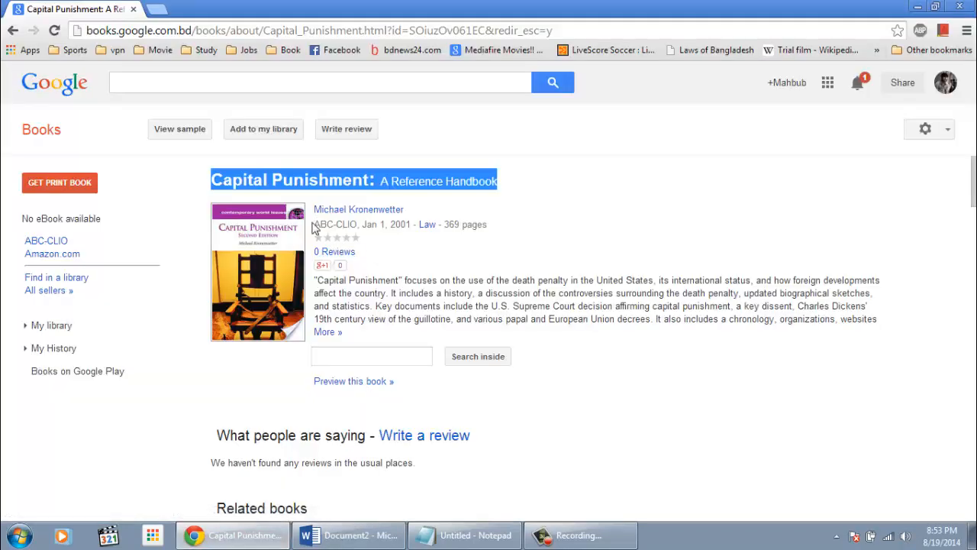
pyautogui.doubleClick(335, 224)
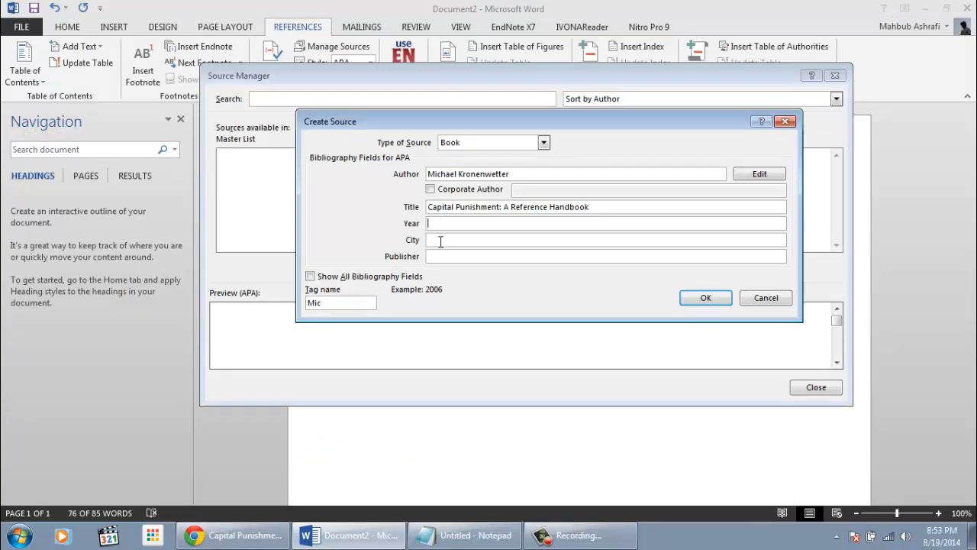
pyautogui.rightClick(440, 240)
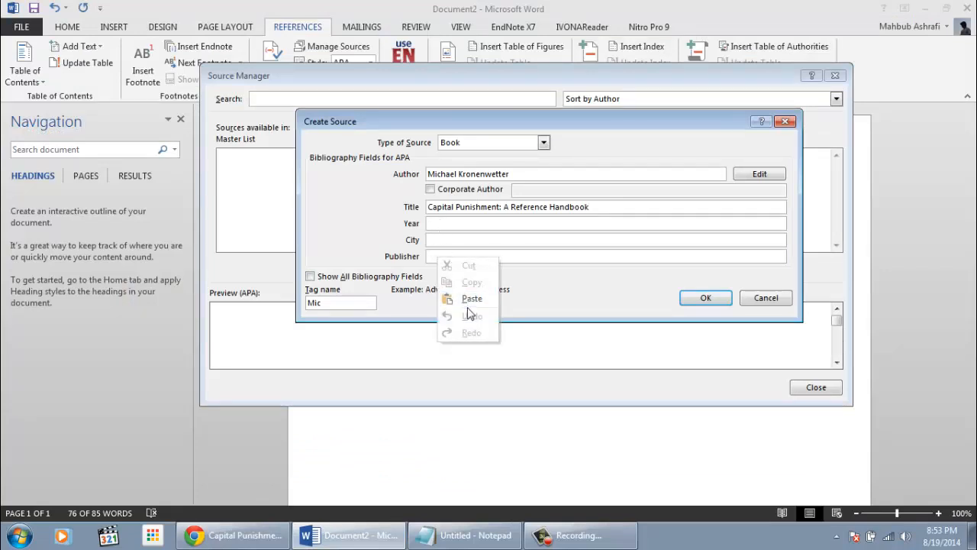
pyautogui.click(472, 297)
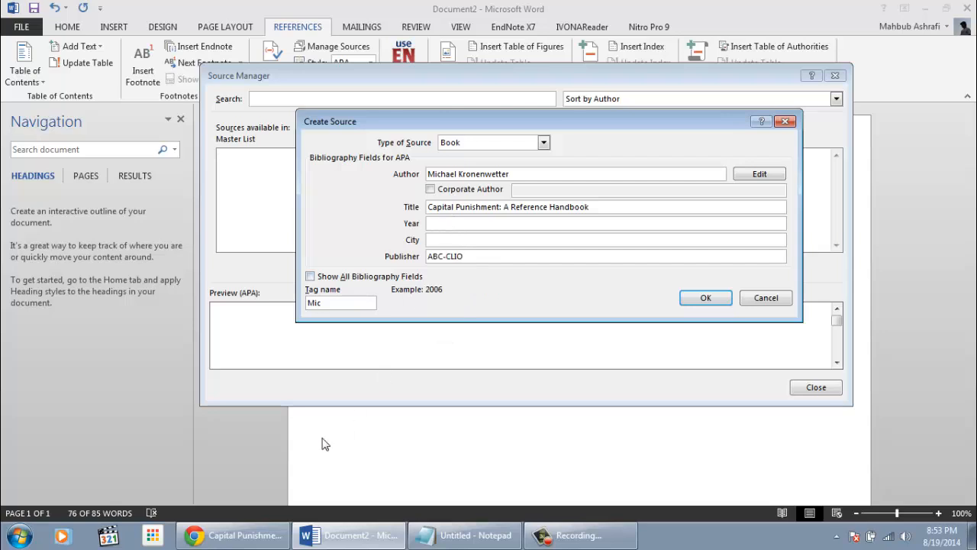
# - Copy the publication year 2001 from Google Books into the source form
pyautogui.click(231, 535)
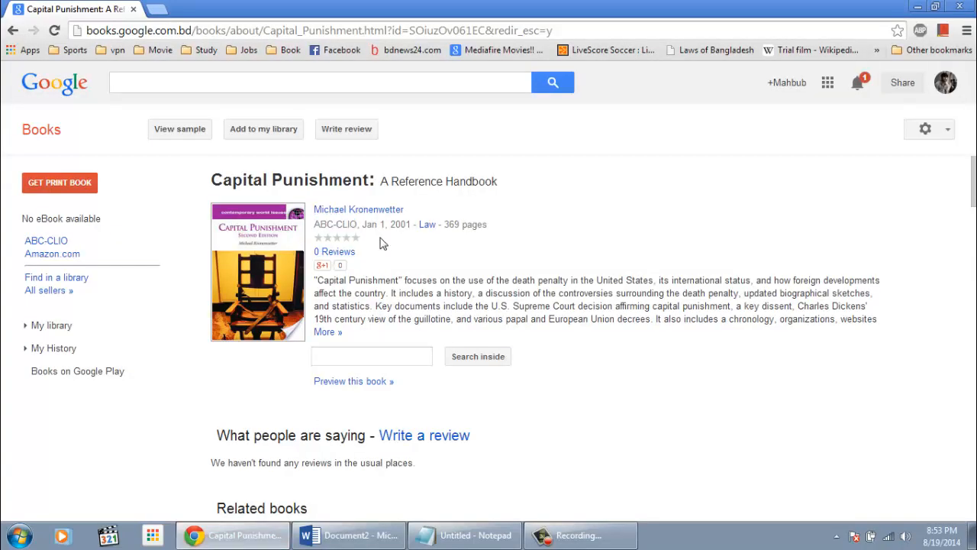
pyautogui.doubleClick(401, 224)
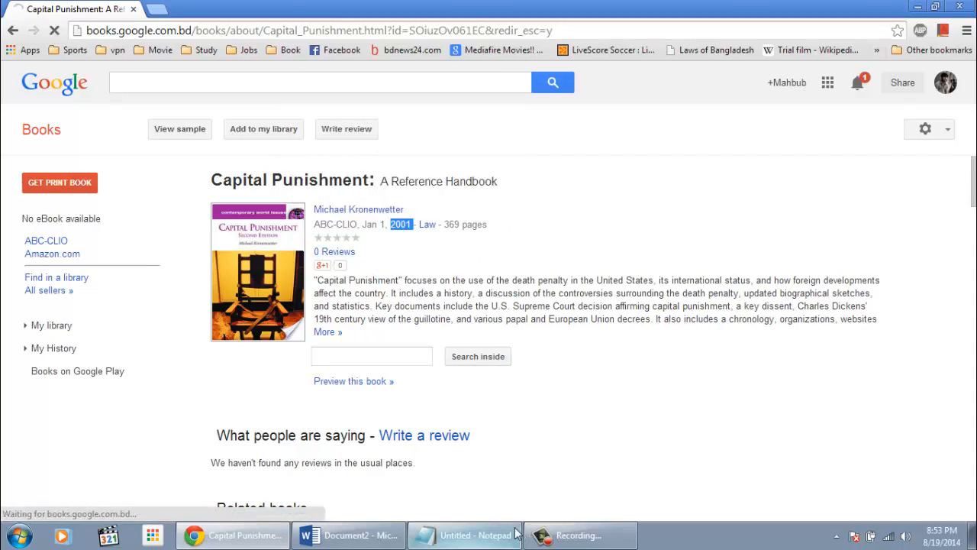
pyautogui.click(348, 535)
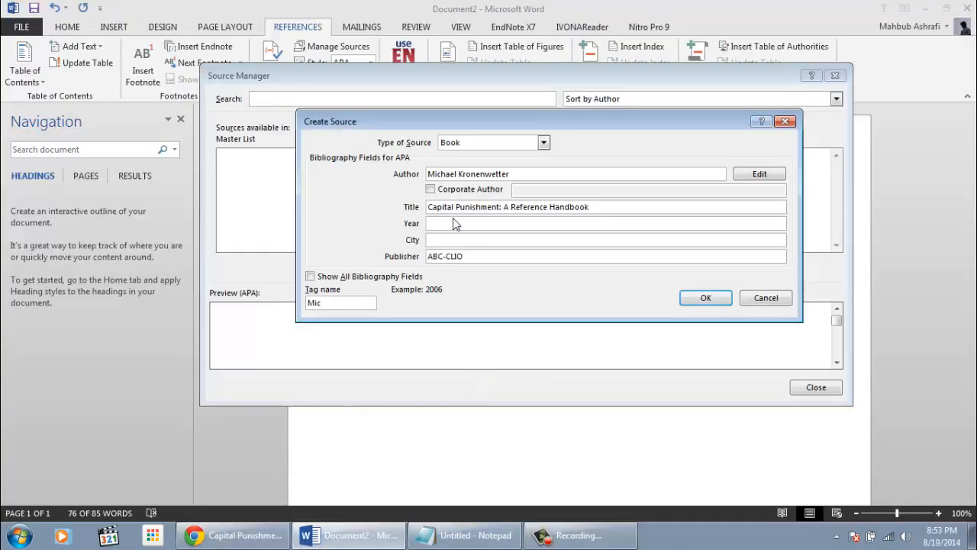
pyautogui.write('2001')
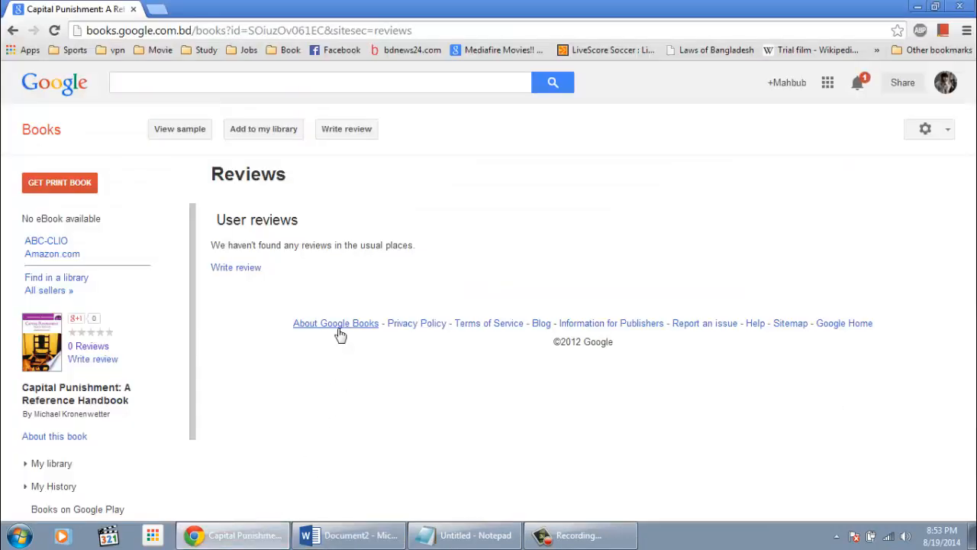
# - Return to the book's overview page and scroll down to its table of contents
pyautogui.click(336, 323)
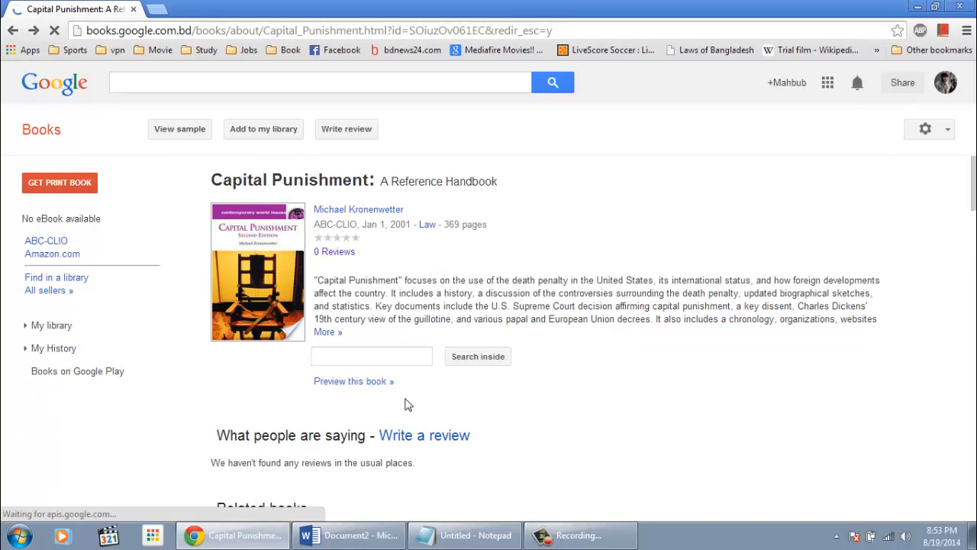
pyautogui.click(349, 535)
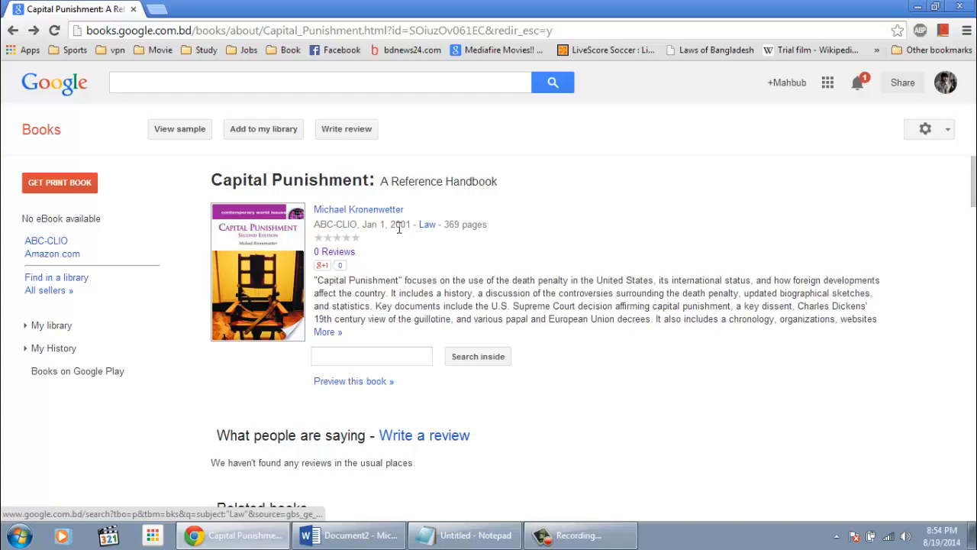
pyautogui.moveTo(604, 456)
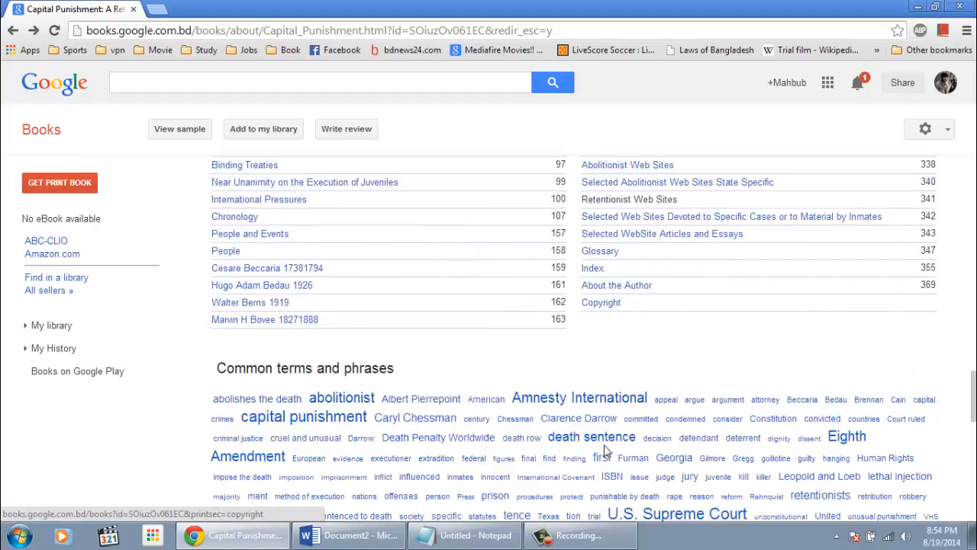
pyautogui.scroll(-3)
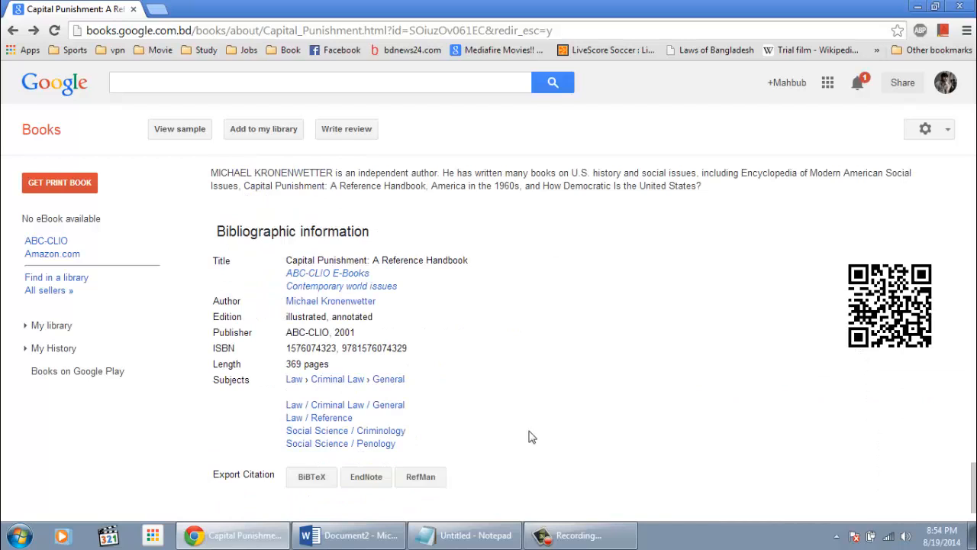
pyautogui.moveTo(339, 315)
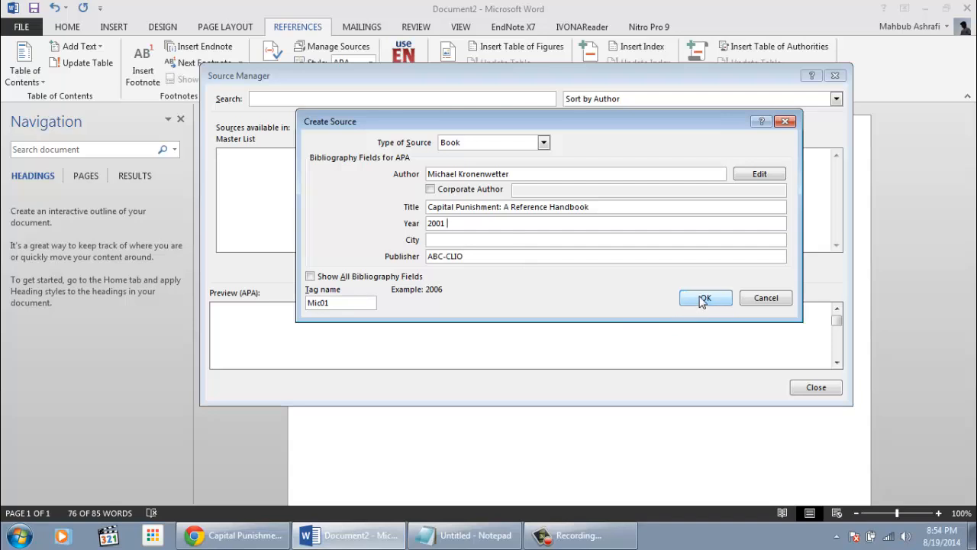
# - Save the Kronenwetter handbook source, select it in Source Manager, and close the manager
pyautogui.click(704, 298)
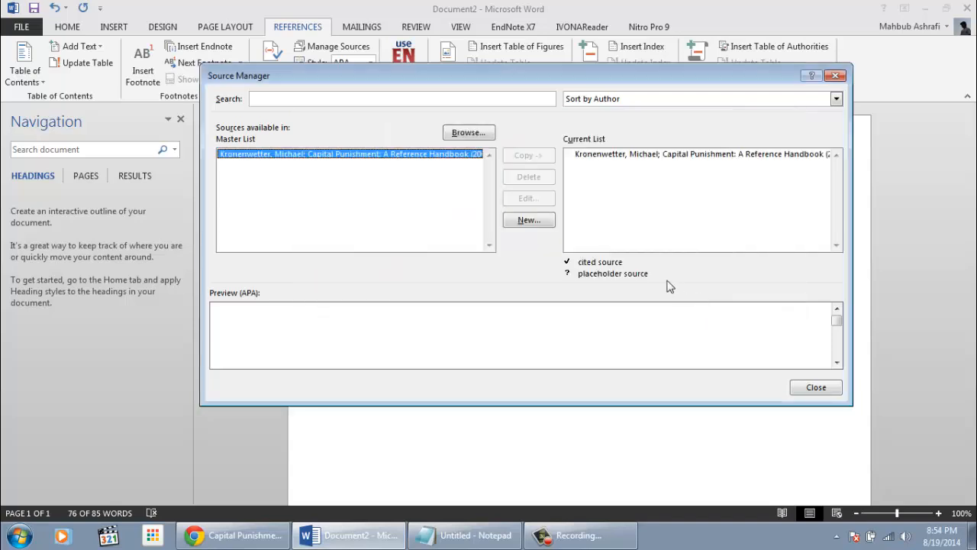
pyautogui.click(697, 155)
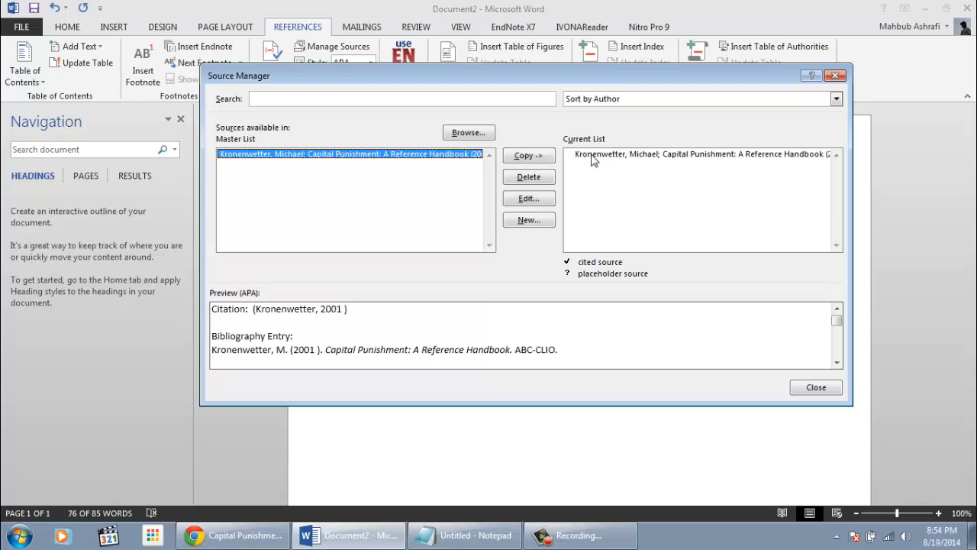
pyautogui.click(699, 154)
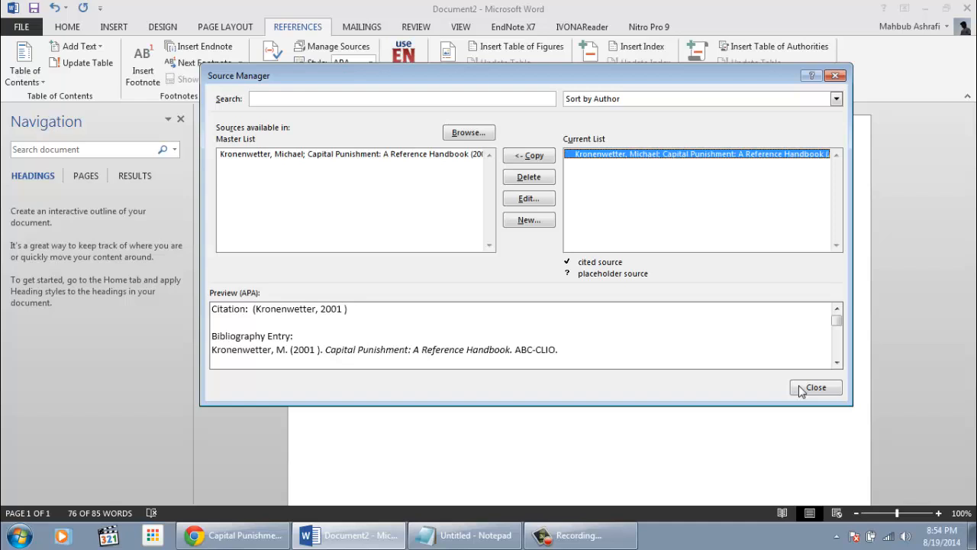
pyautogui.click(817, 387)
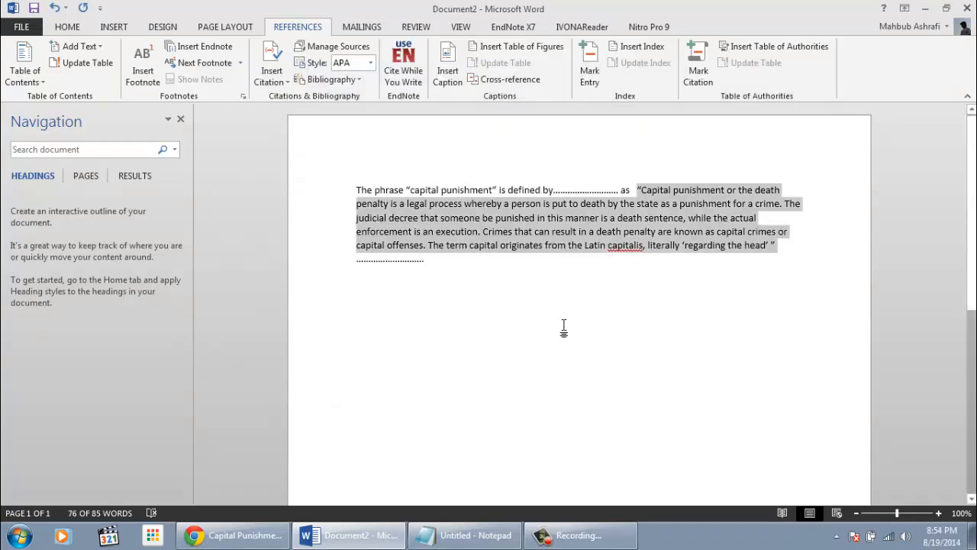
# - Cite Kronenwetter at the trailing dotted line with page 202
pyautogui.click(424, 260)
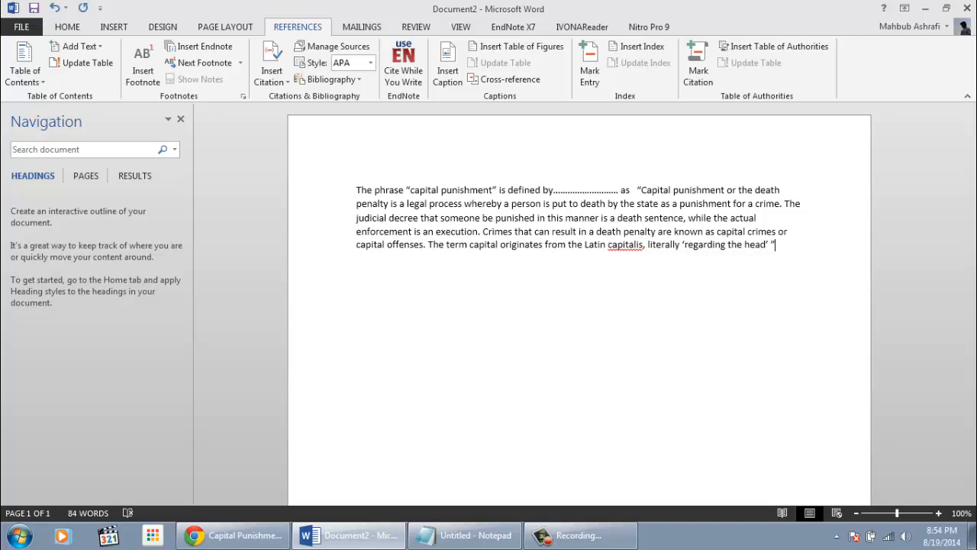
pyautogui.moveTo(335, 46)
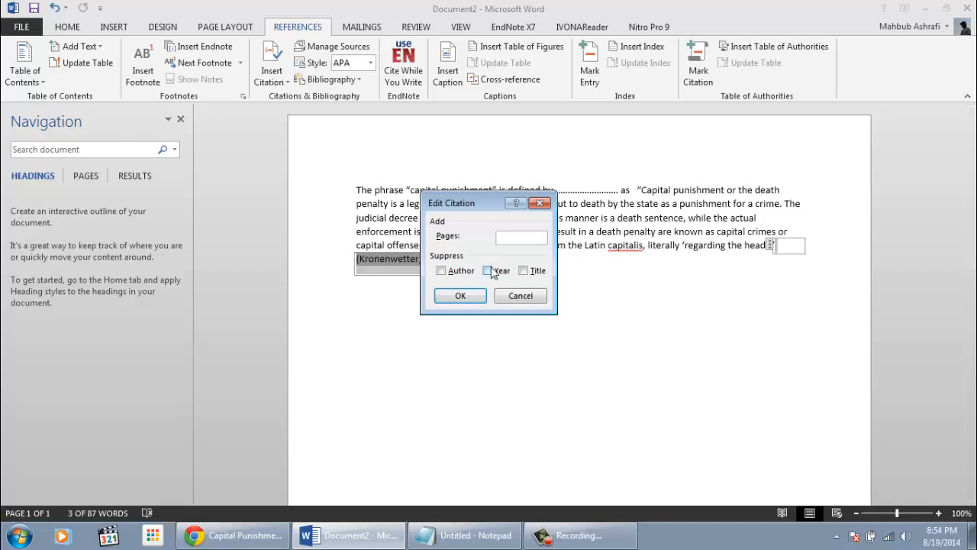
pyautogui.write('202')
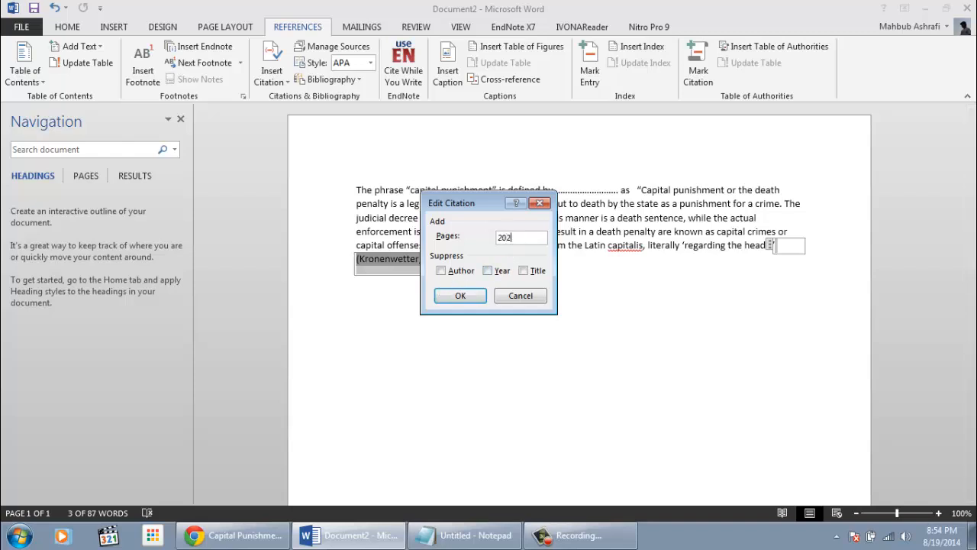
pyautogui.click(459, 296)
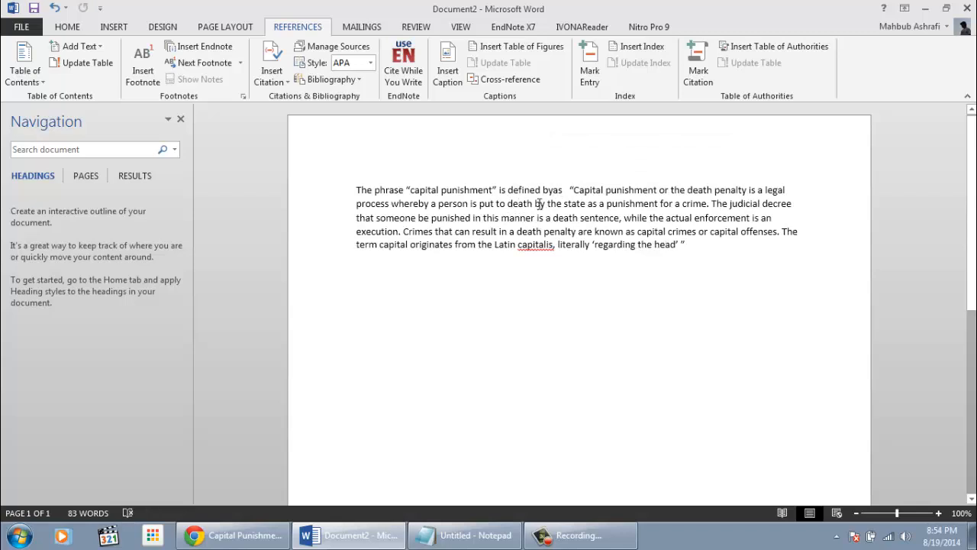
# - Type the author name Kronenwetter right after "defined by"
pyautogui.click(465, 535)
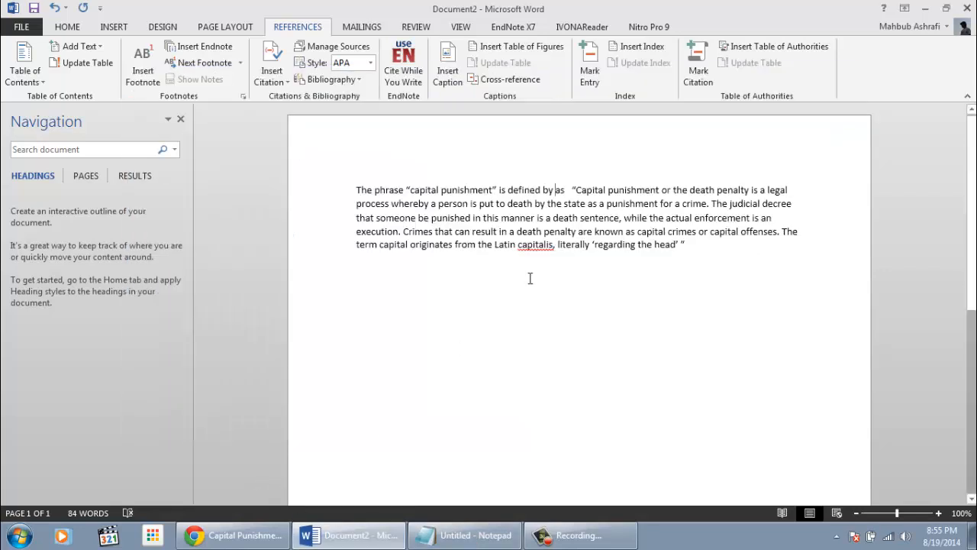
pyautogui.write('Kronenwetter')
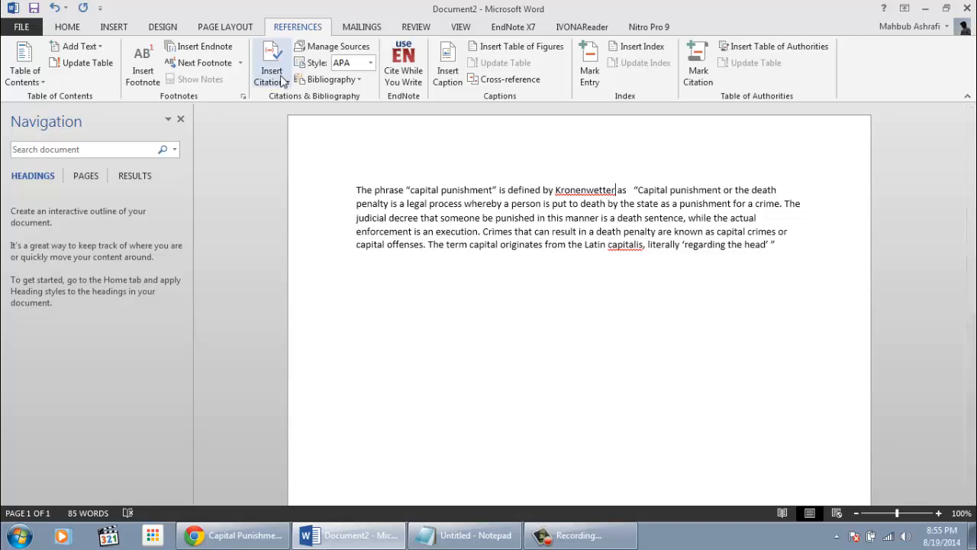
# - Insert a Kronenwetter citation after the name with the author suppressed, showing title and 2001
pyautogui.click(271, 69)
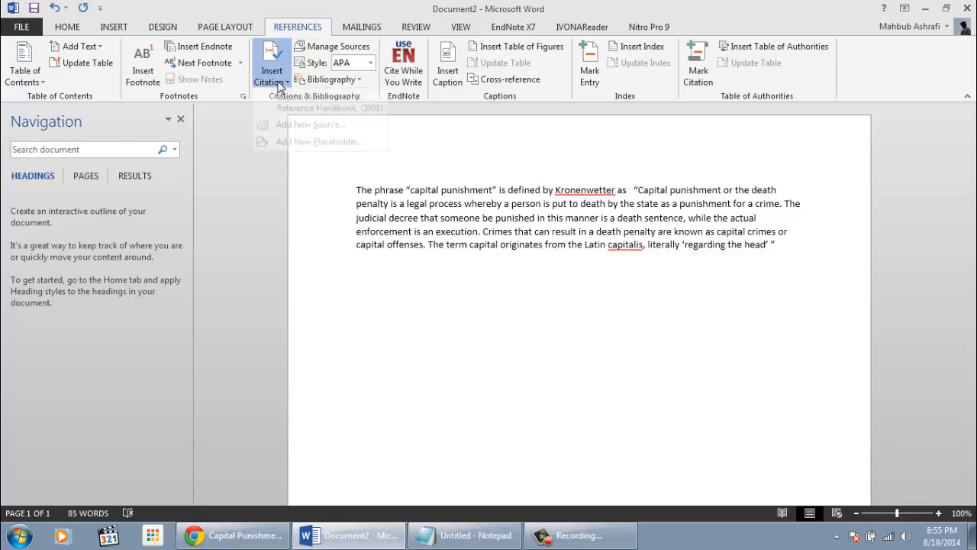
pyautogui.click(328, 108)
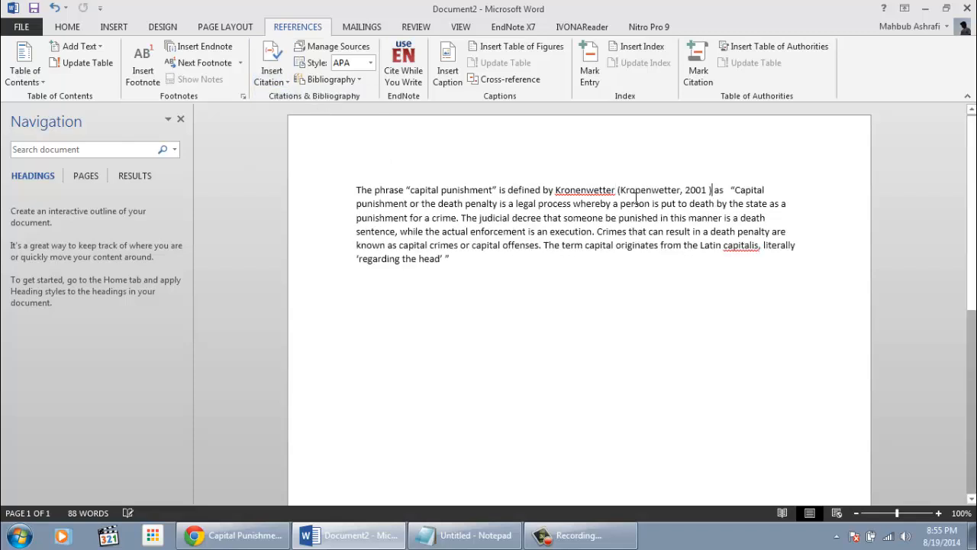
pyautogui.click(720, 189)
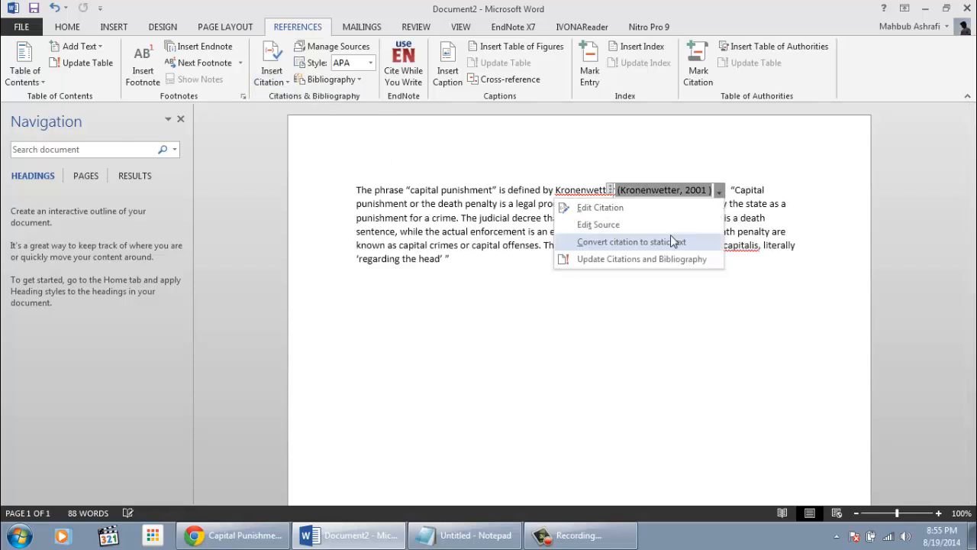
pyautogui.click(601, 207)
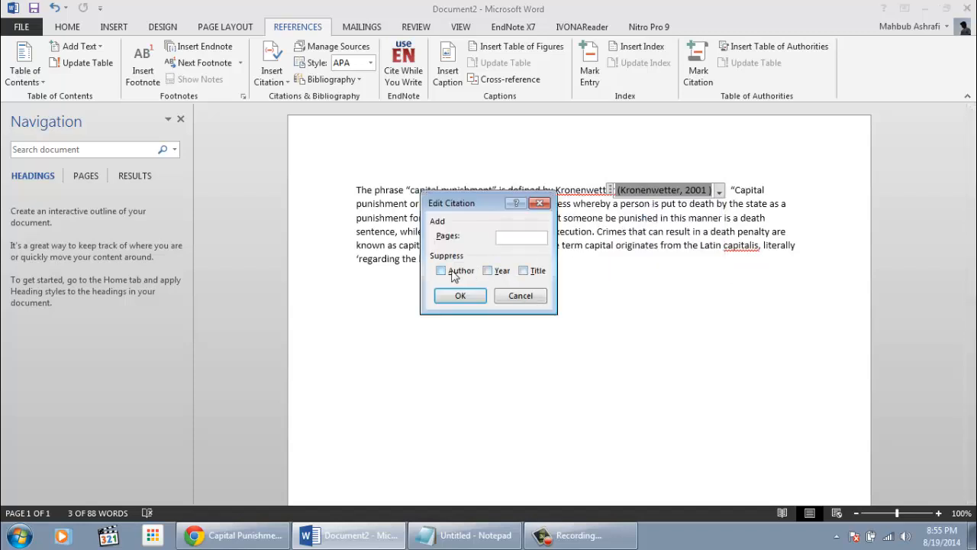
pyautogui.click(440, 271)
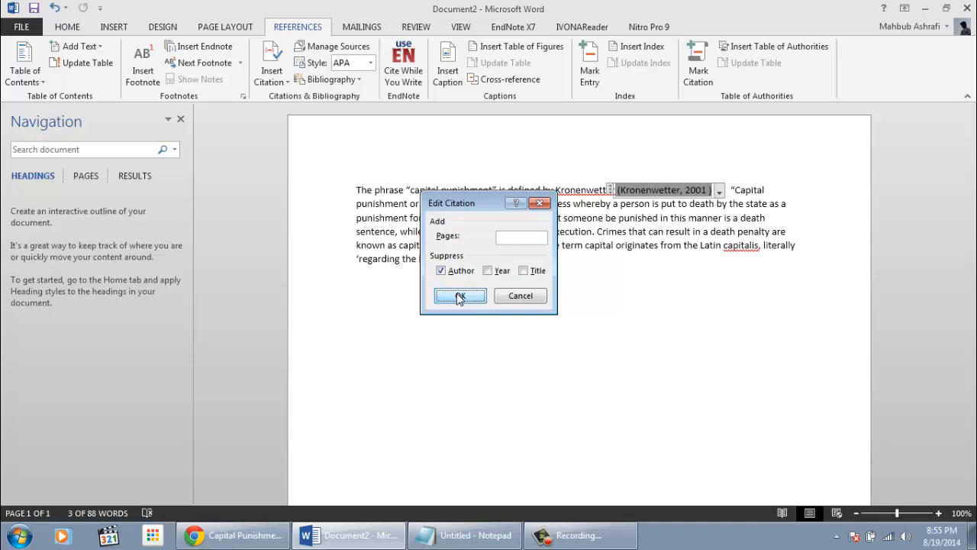
pyautogui.click(459, 295)
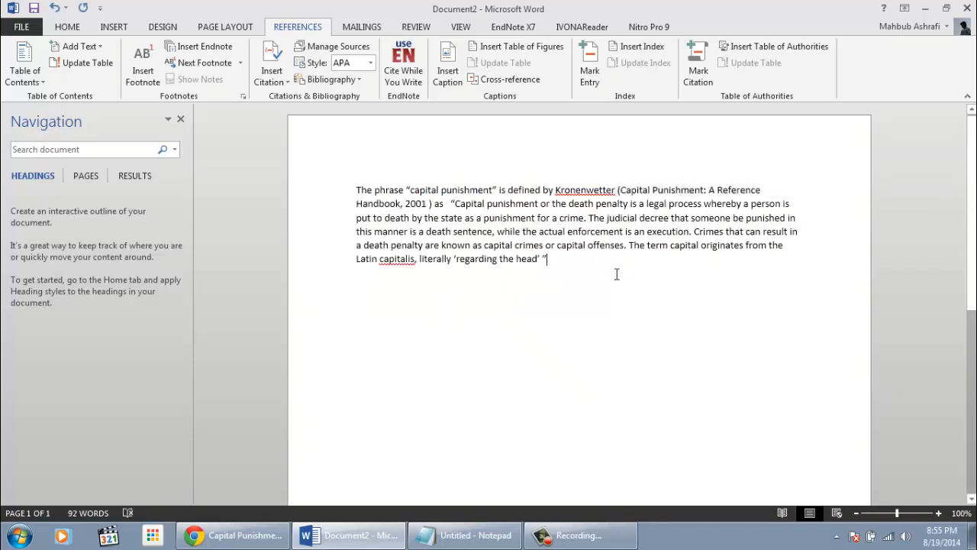
pyautogui.moveTo(651, 236)
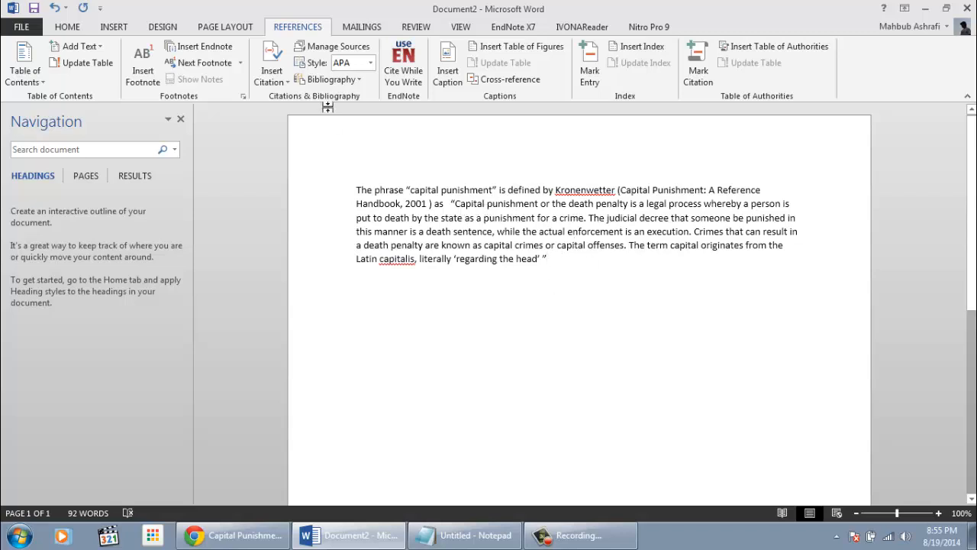
pyautogui.click(271, 65)
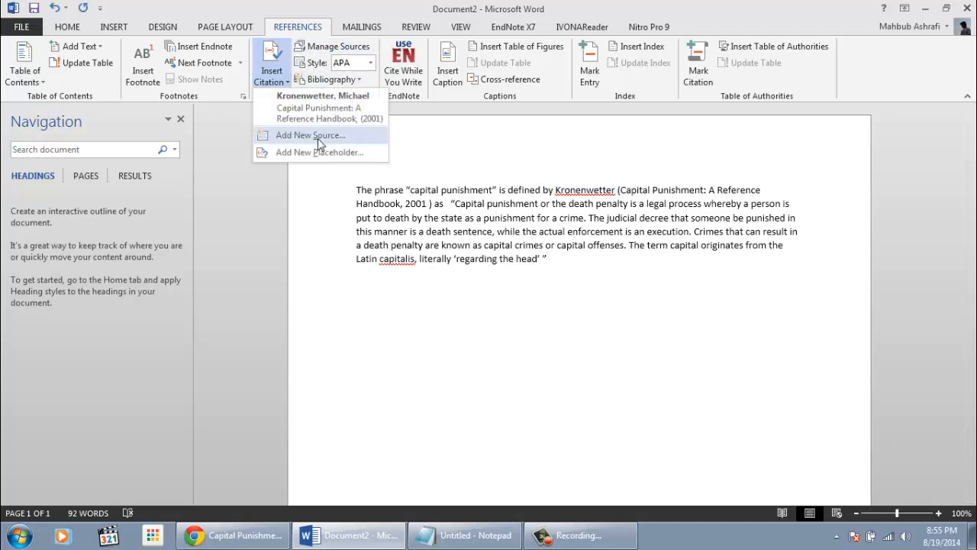
pyautogui.moveTo(324, 118)
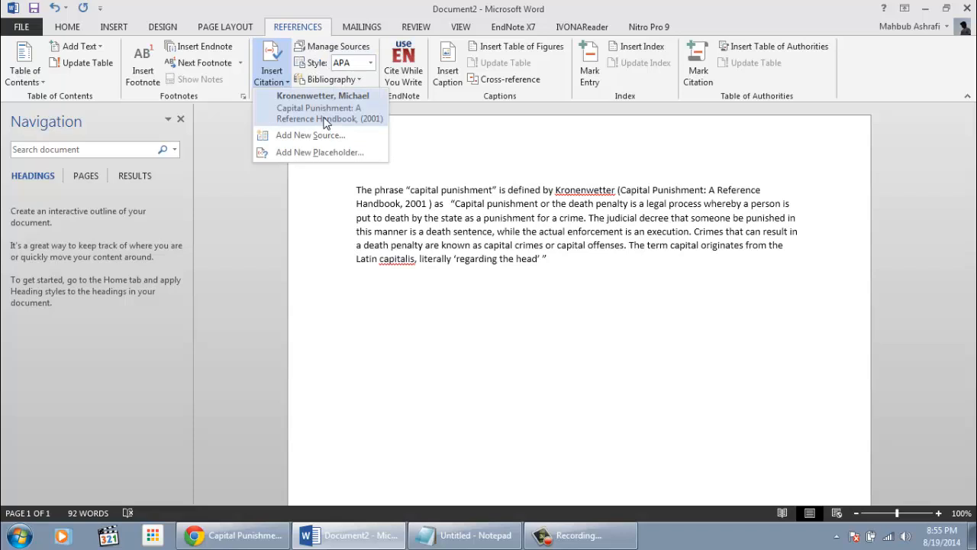
# - Cite Kronenwetter at the passage end with author and title suppressed, leaving (p. 202)
pyautogui.click(319, 113)
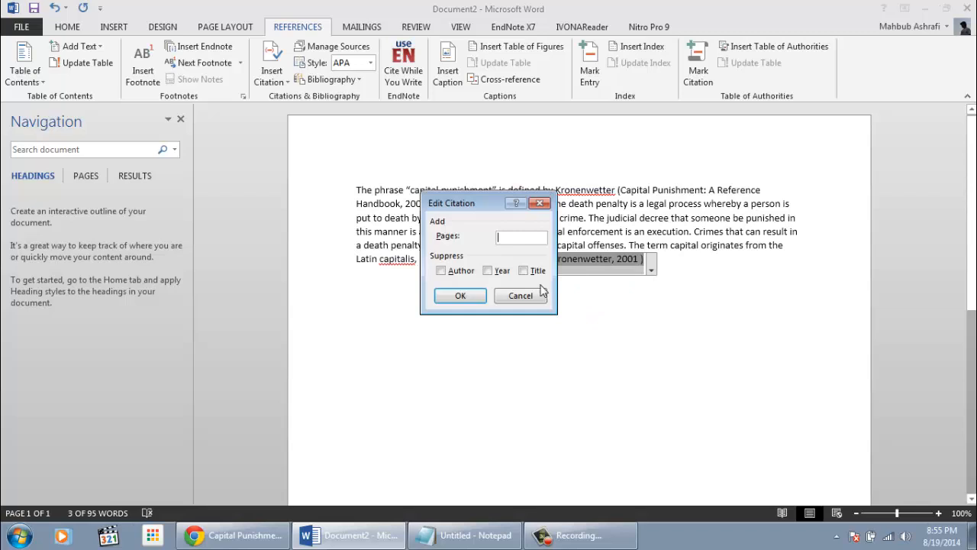
pyautogui.click(441, 270)
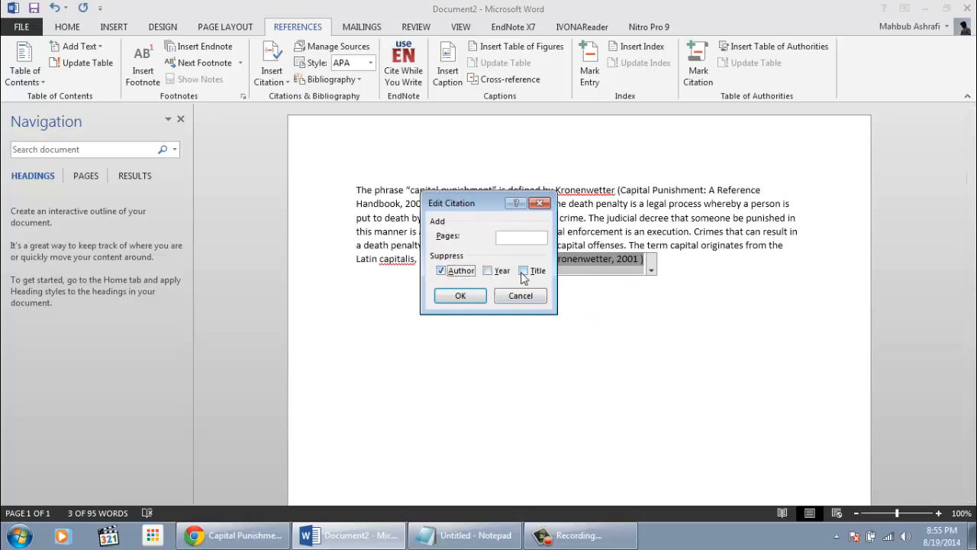
pyautogui.click(524, 270)
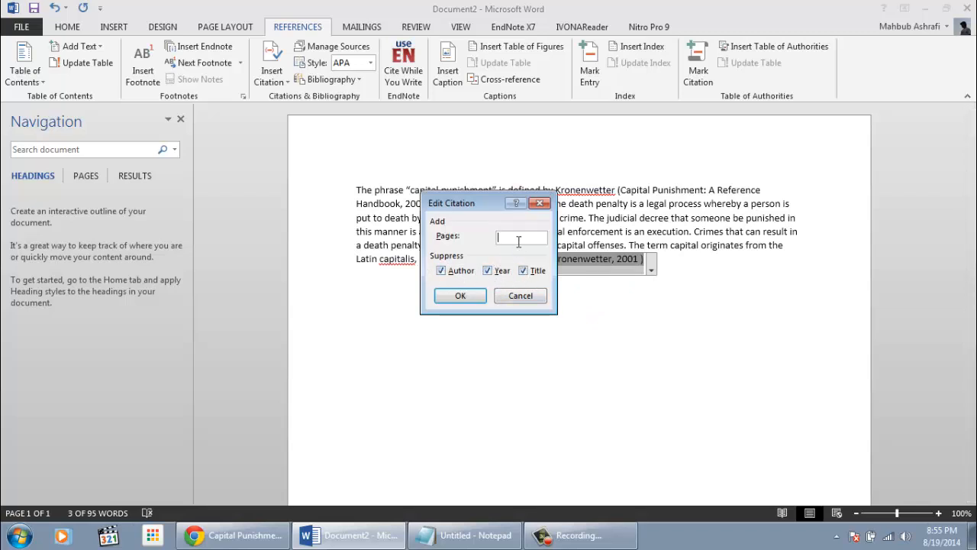
pyautogui.click(459, 296)
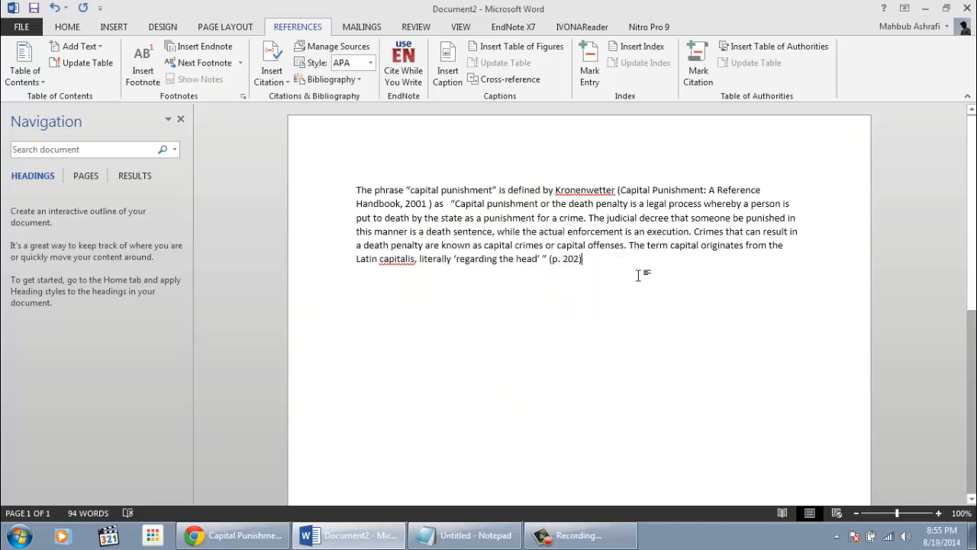
pyautogui.moveTo(627, 292)
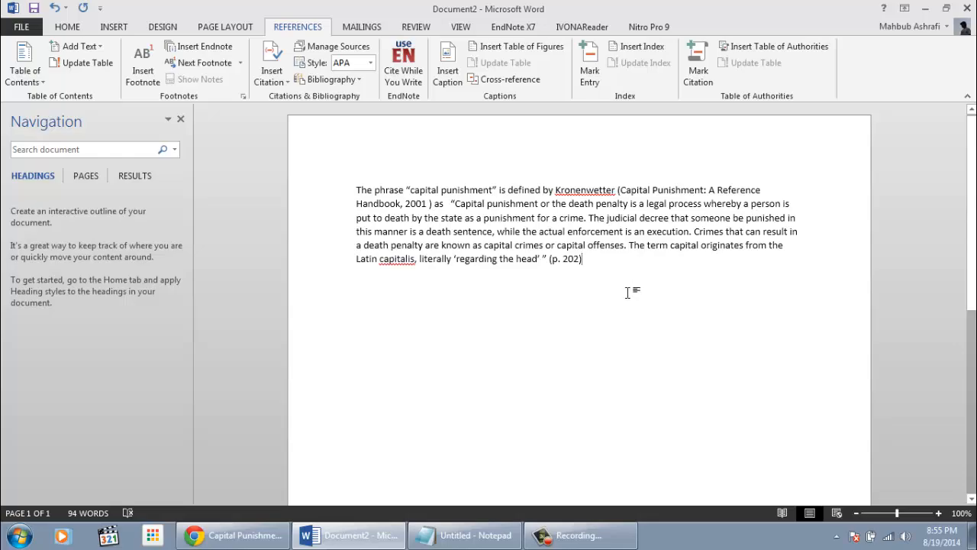